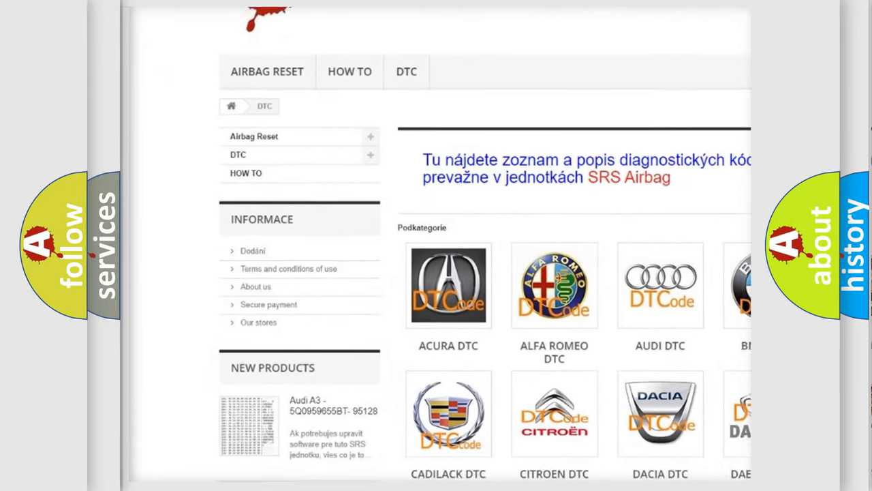
Scroll past the car-brand logo grid down to the list of B-series DTC codes.
{"action": "scroll", "scroll_direction": "down", "scroll_amount": 3}
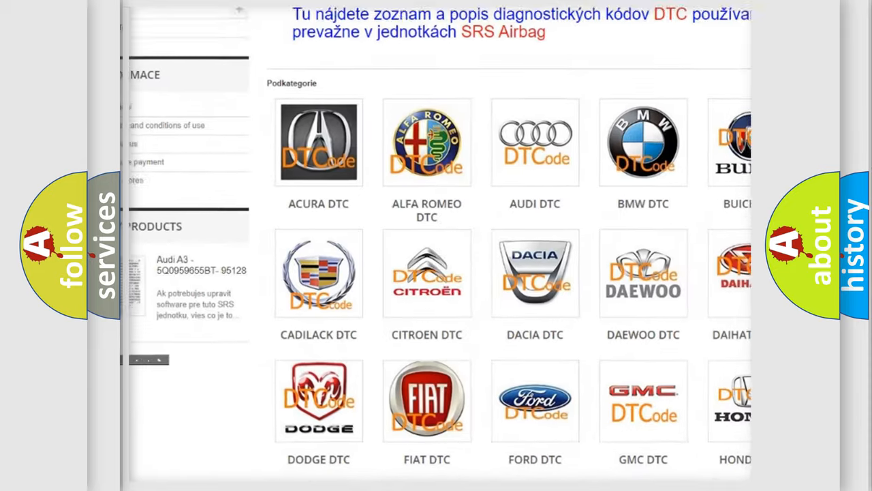
{"action": "scroll", "scroll_direction": "down", "scroll_amount": 3}
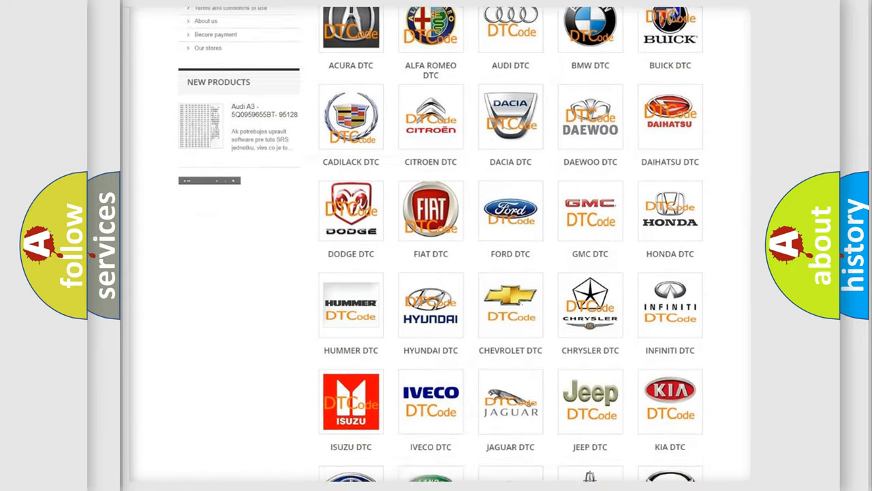
{"action": "scroll", "scroll_direction": "down", "scroll_amount": 3}
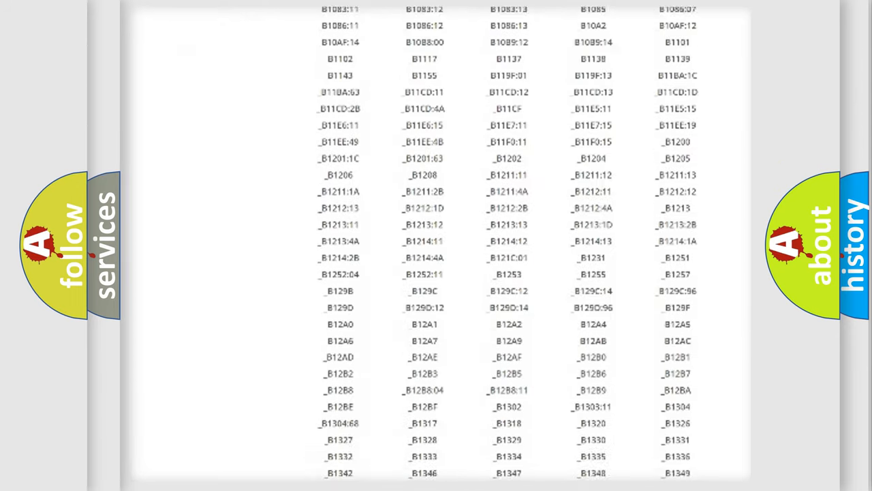
{"action": "scroll", "scroll_direction": "down", "scroll_amount": 3}
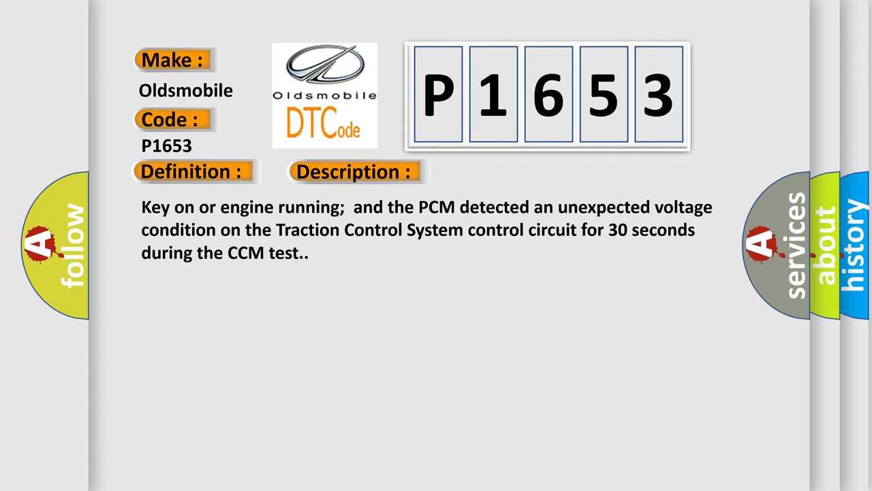
Advance the slide to the P1653 description: unexpected voltage on the TCS control circuit for 30 seconds.
{"action": "left_click", "coordinate": [499, 171]}
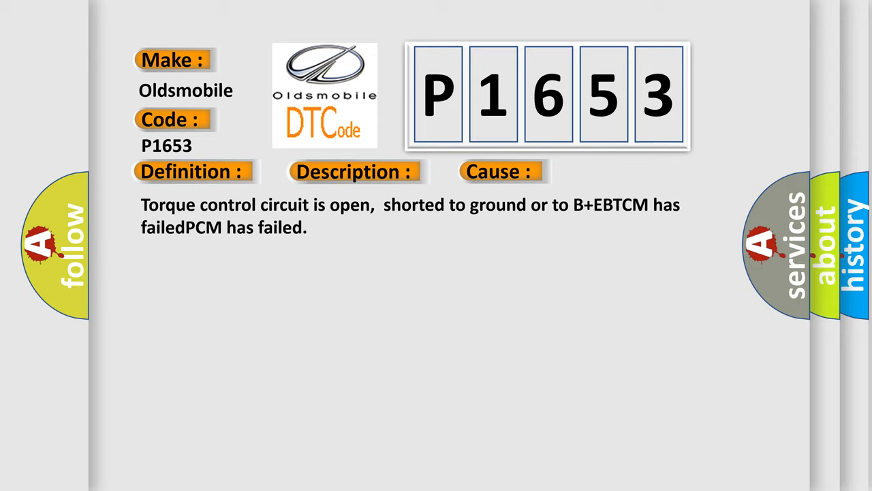